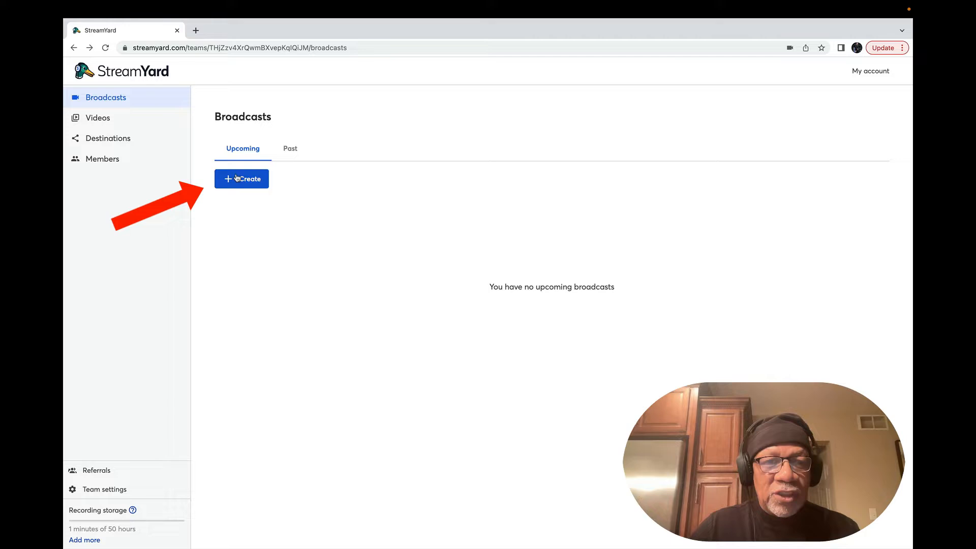
Start a new Studio live stream and add three streaming destinations
click(242, 179)
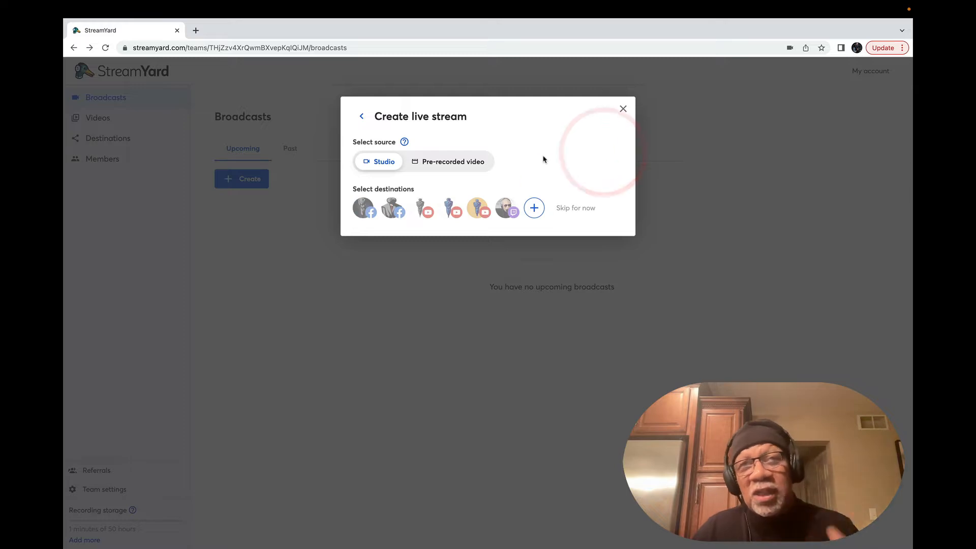
mouse_move(364, 207)
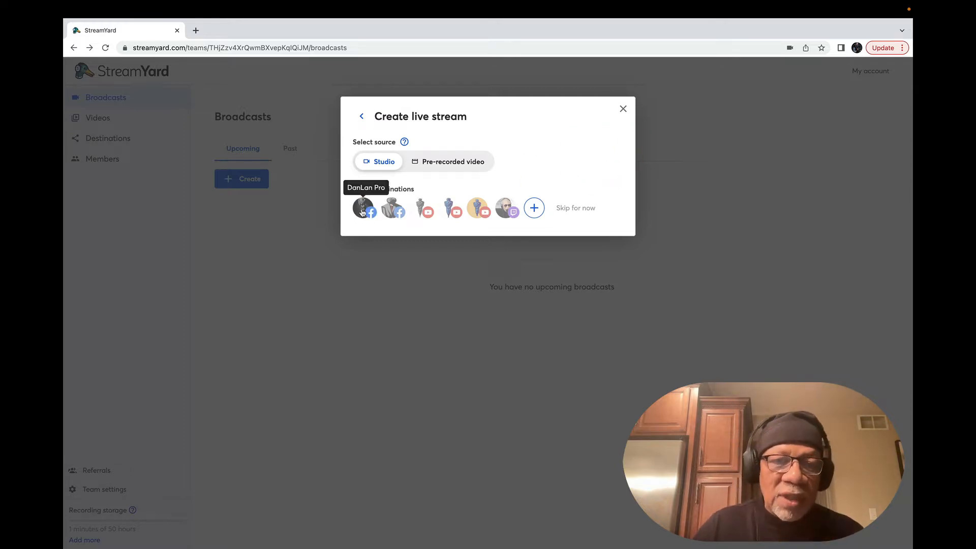
click(391, 208)
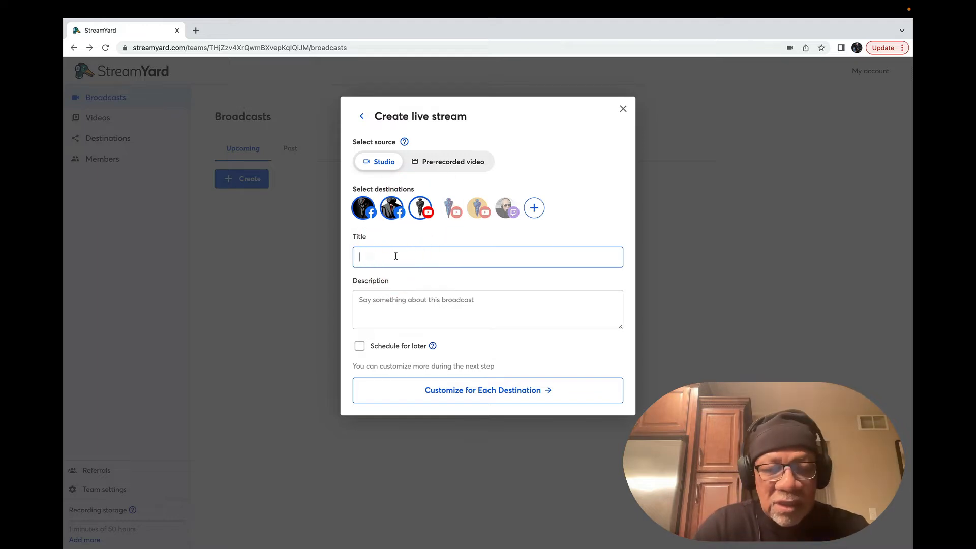
Title it 'Avatar Tutorial', describe it 'Avatar Tutorial Design', and proceed to per-destination settings
text(A)
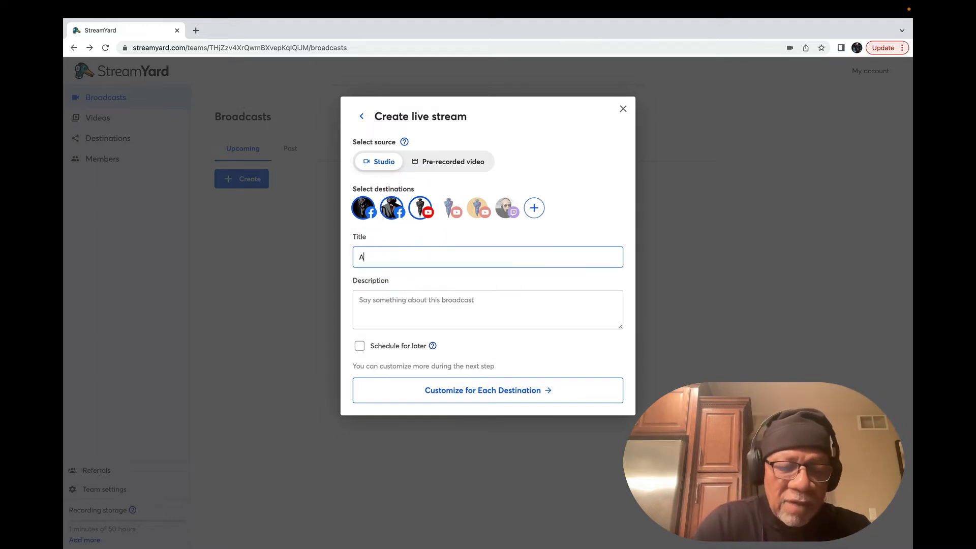
text(vatar Tutori)
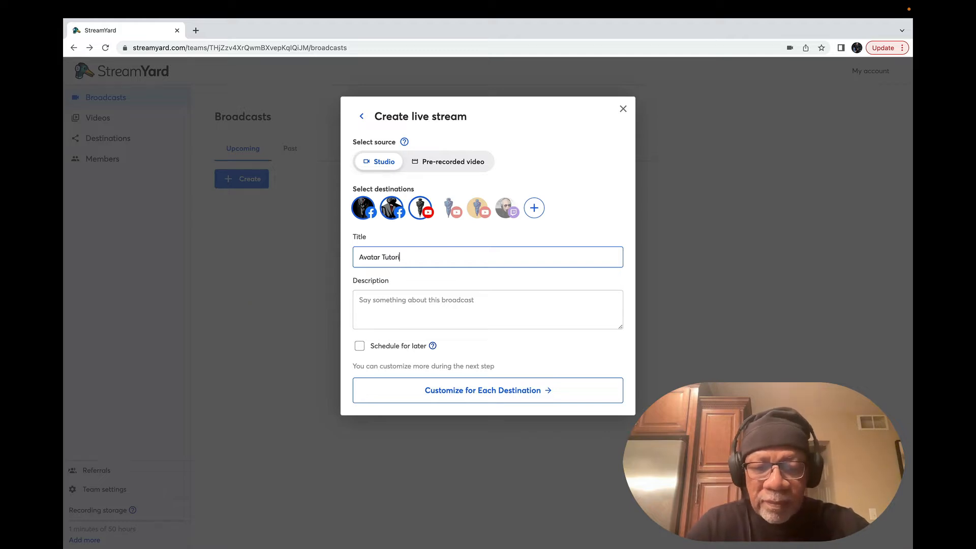
text(al)
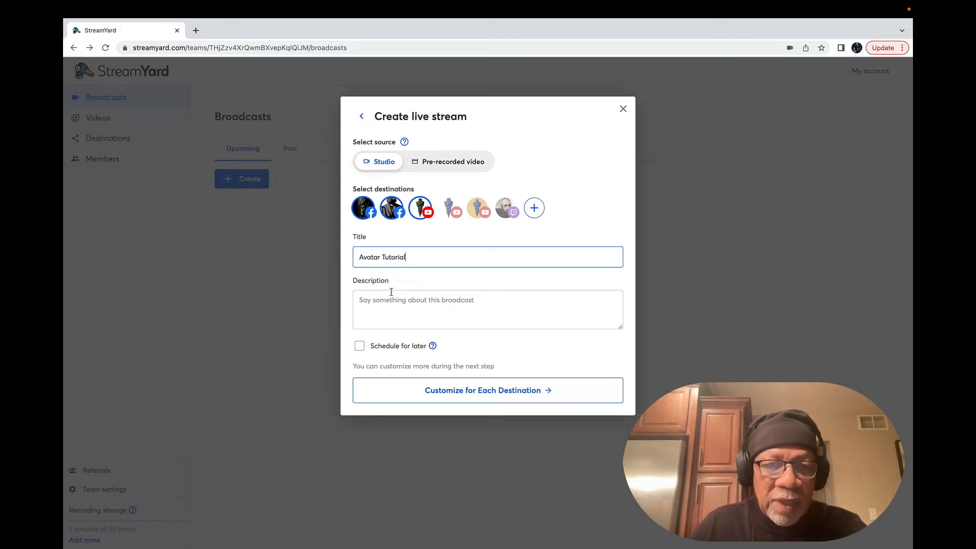
text(A)
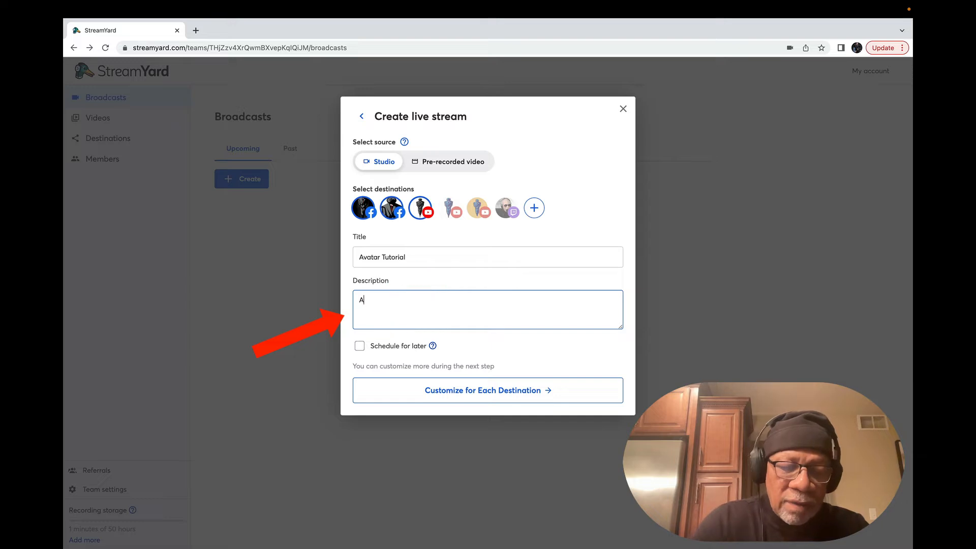
text(vatar Tutorial)
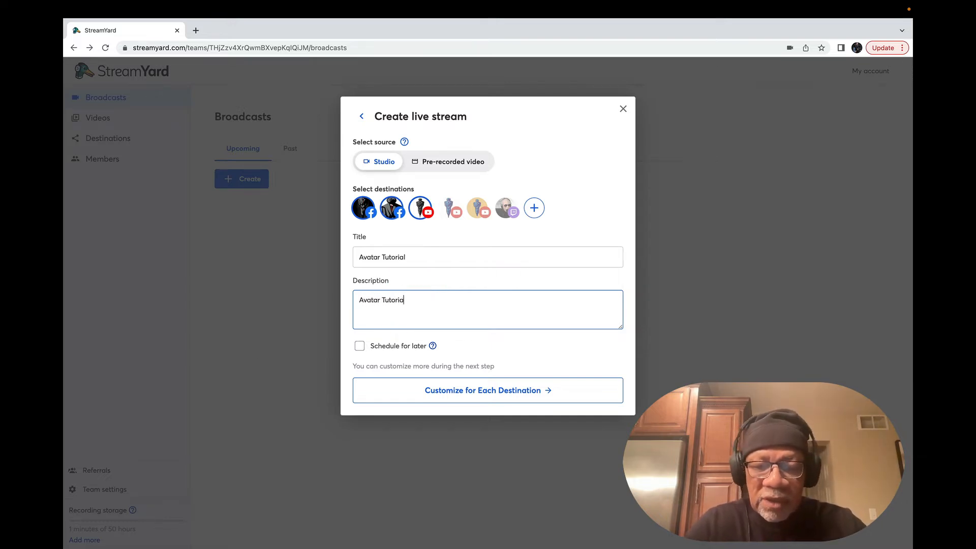
text(Design)
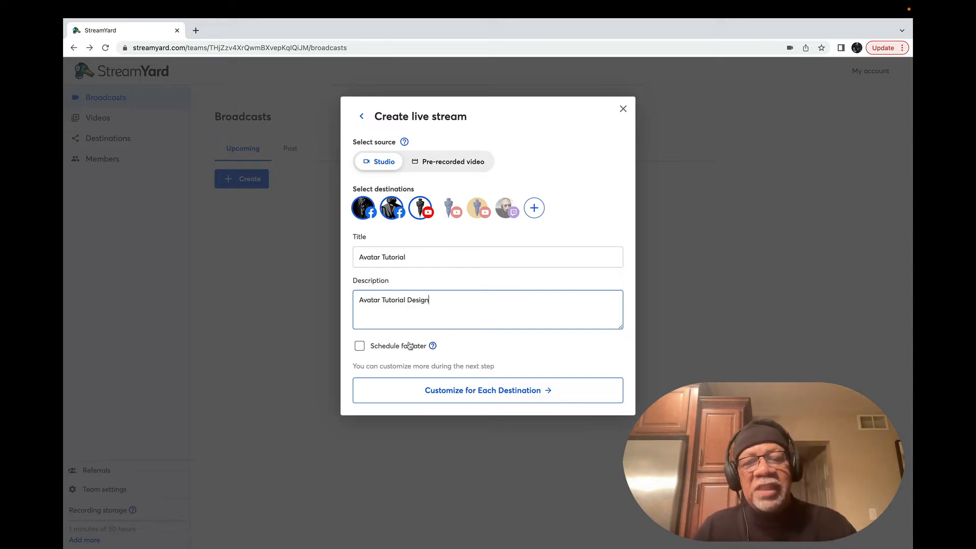
click(487, 390)
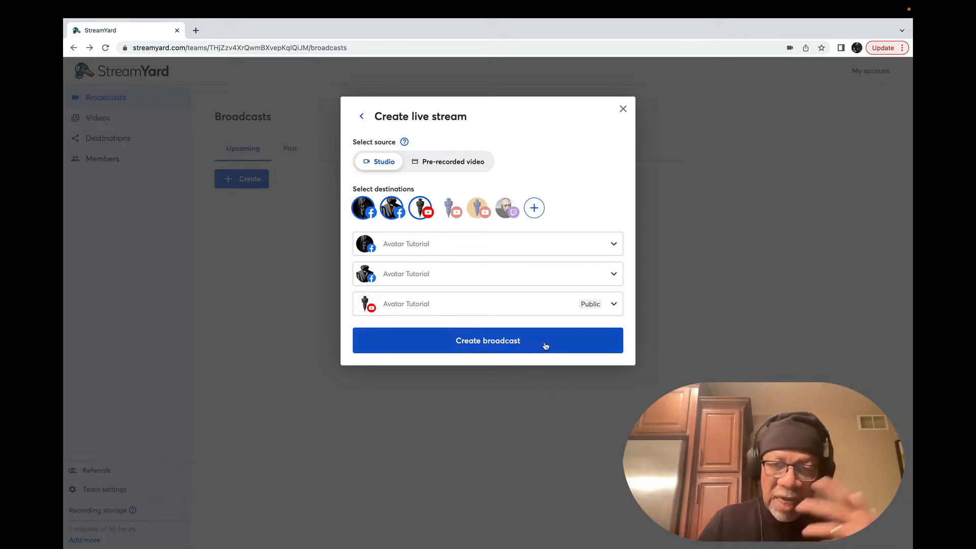
Create the broadcast and enter its studio after the camera and mic check
click(487, 341)
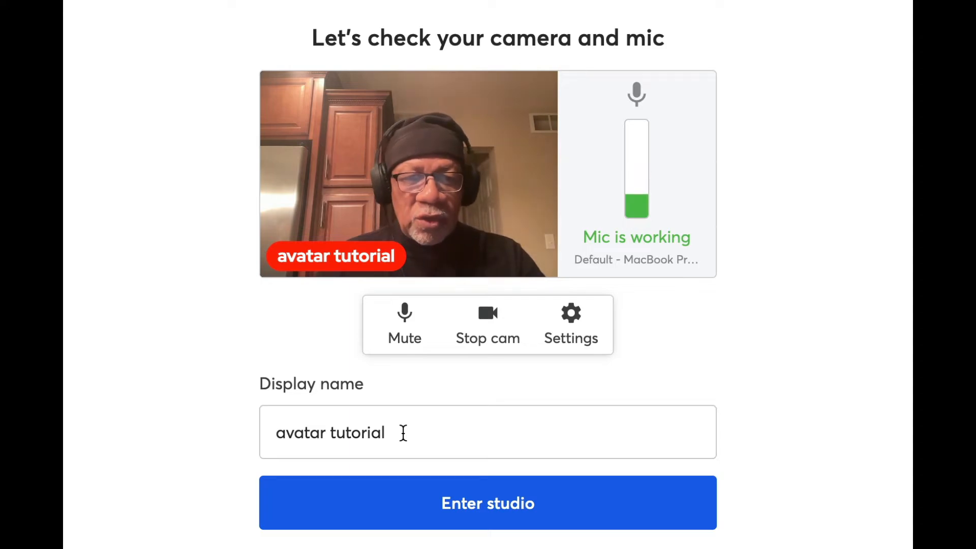
click(487, 502)
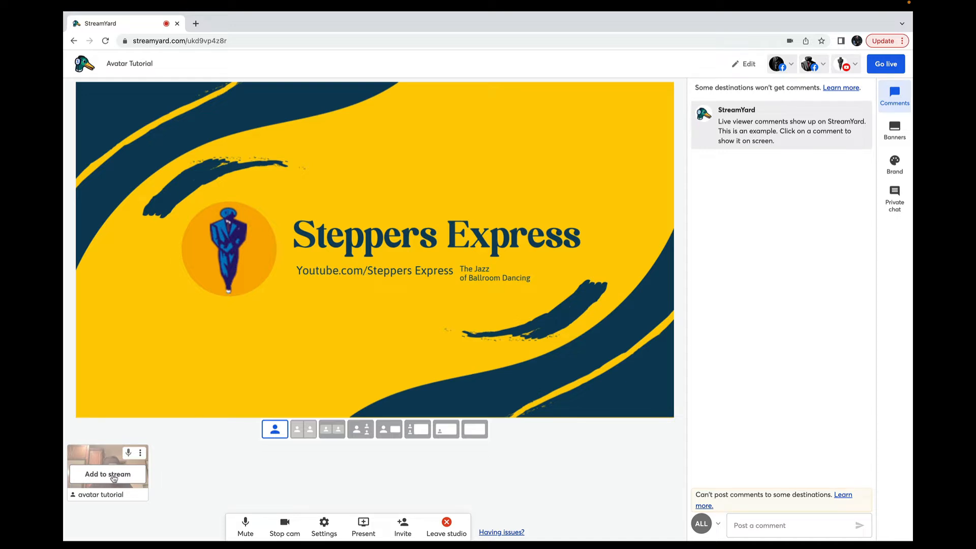
Add your camera tile to the stage and toggle the camera back on
click(107, 474)
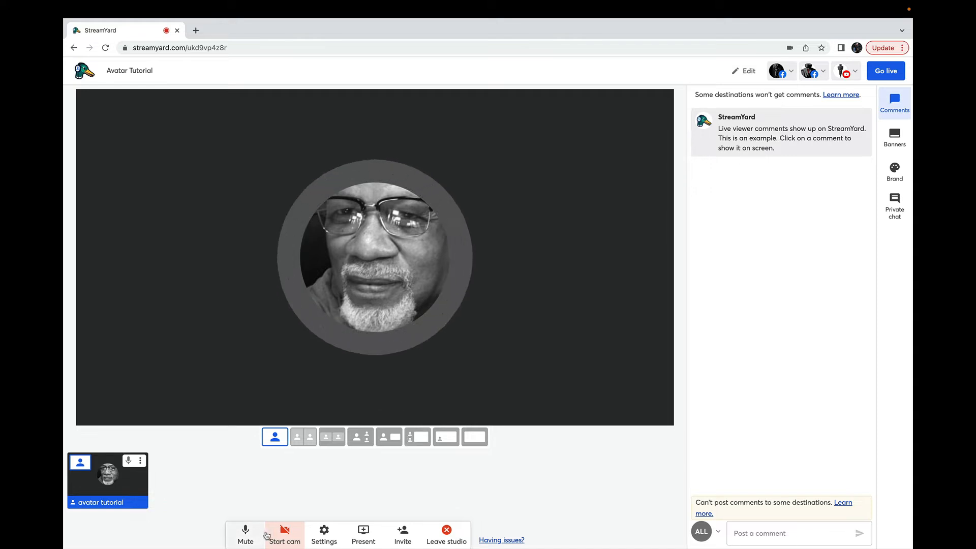
click(285, 536)
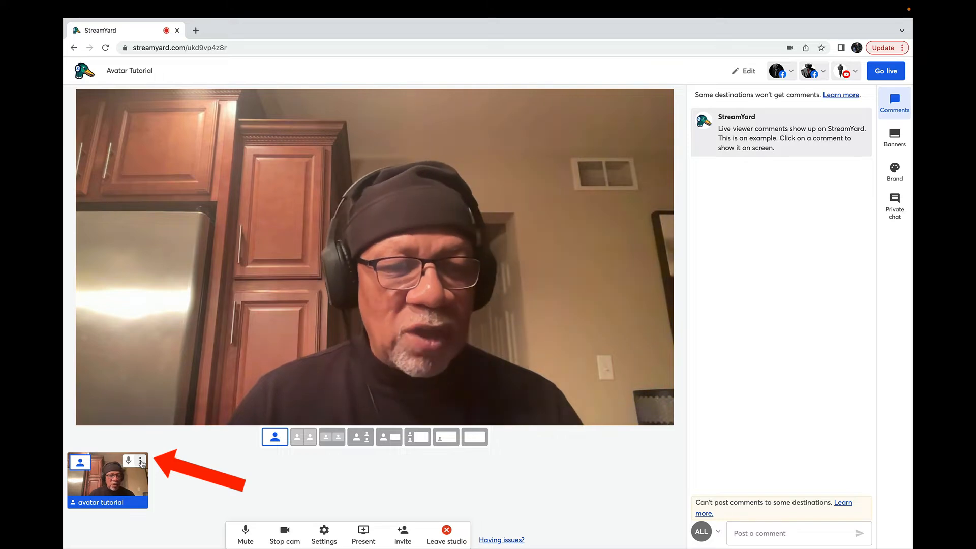
Reach Edit audio avatar from your camera tile's three-dot menu
click(141, 462)
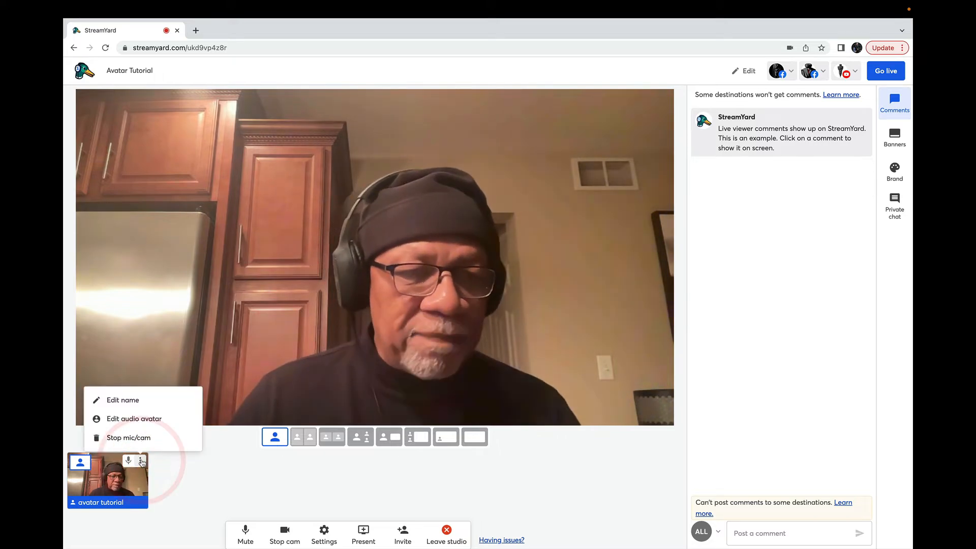
mouse_move(122, 428)
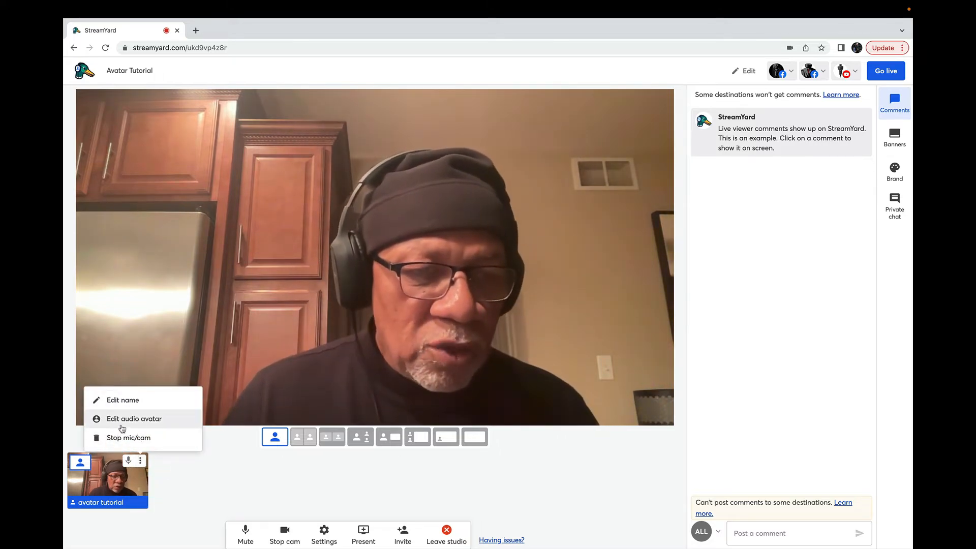
mouse_move(142, 443)
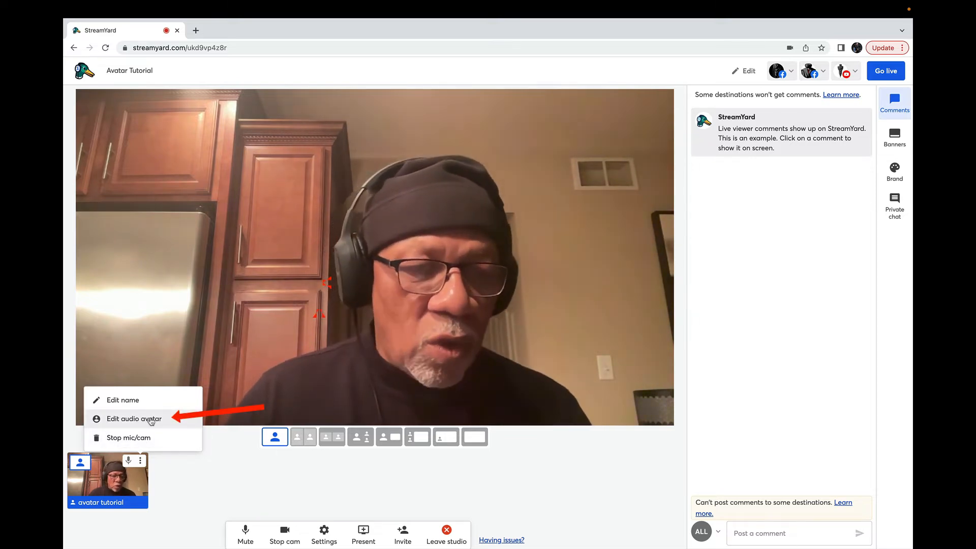
click(134, 418)
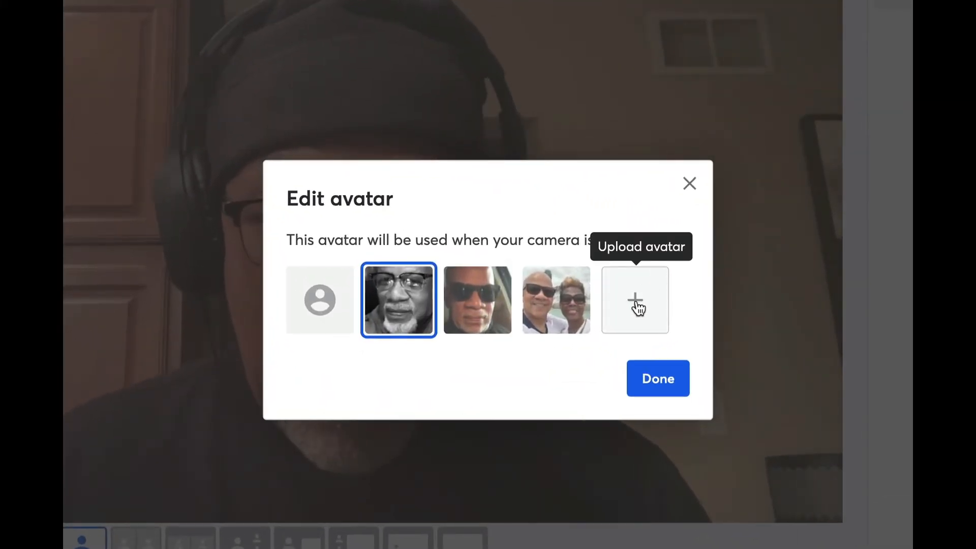
click(634, 299)
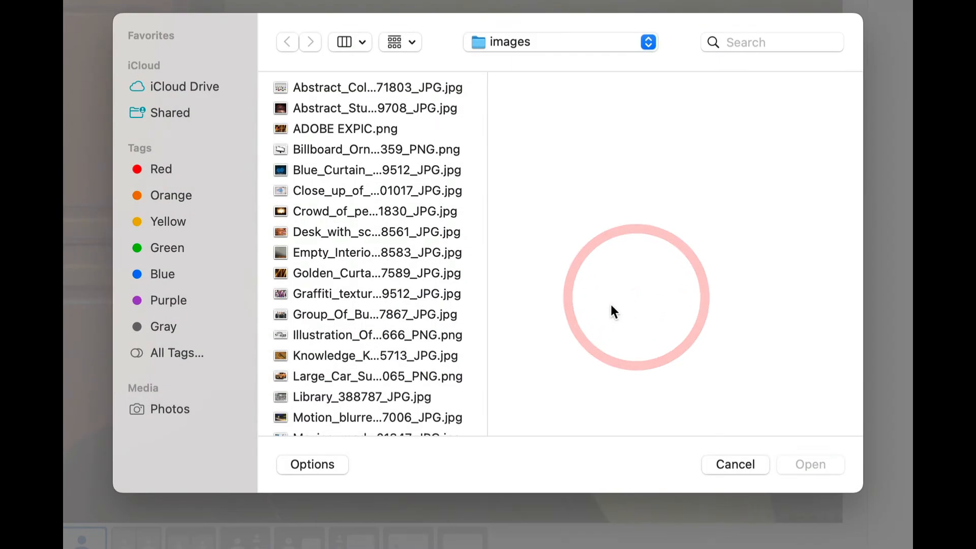
click(377, 252)
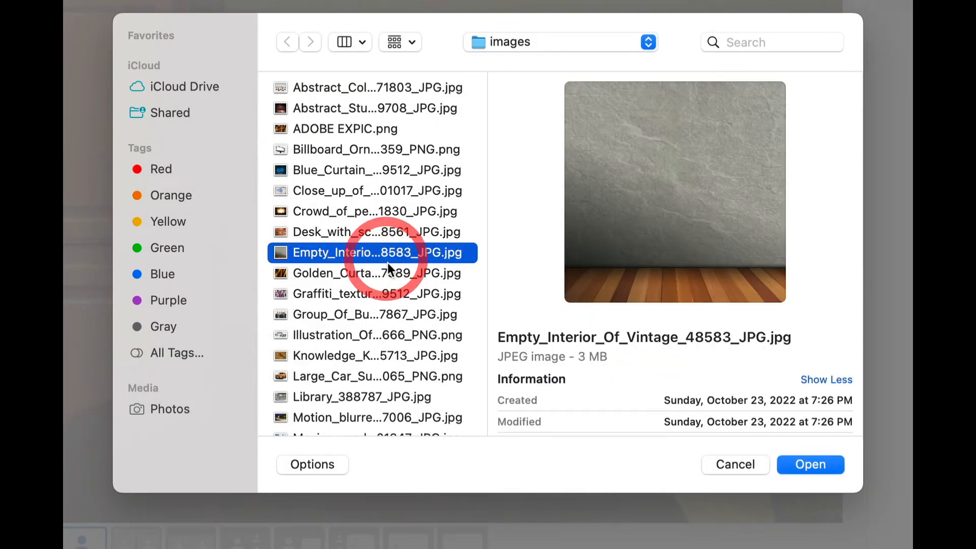
click(376, 211)
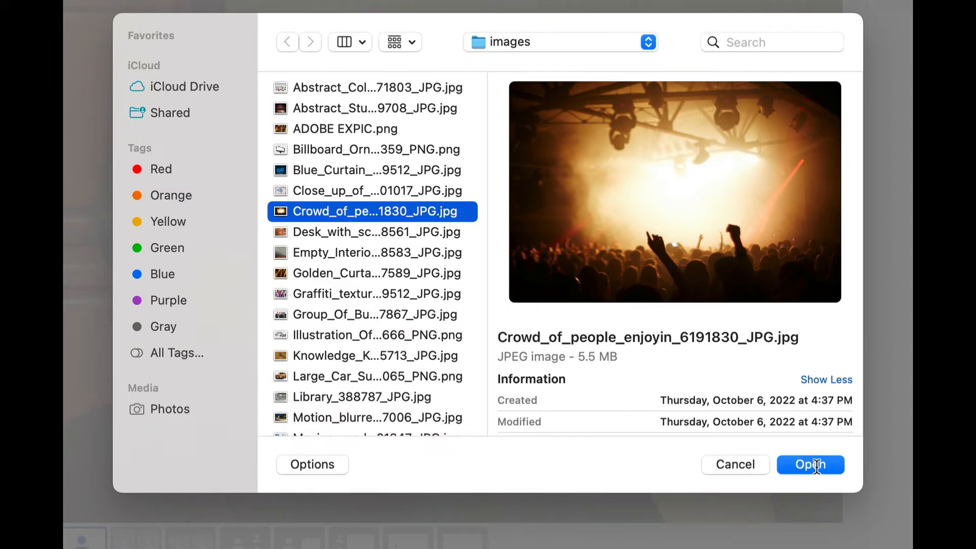
click(810, 464)
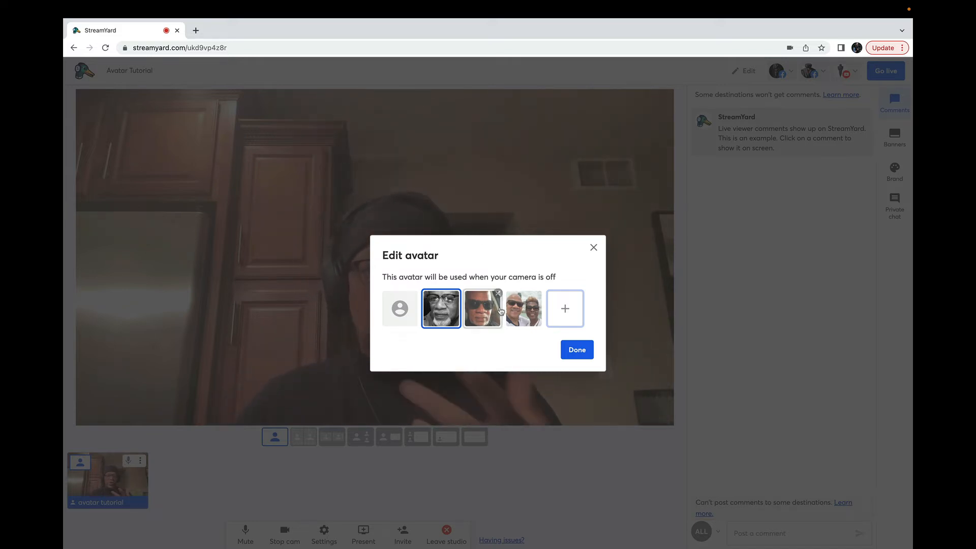
Make the sunglasses photo the avatar, preview it with camera off, then restore the camera
click(482, 308)
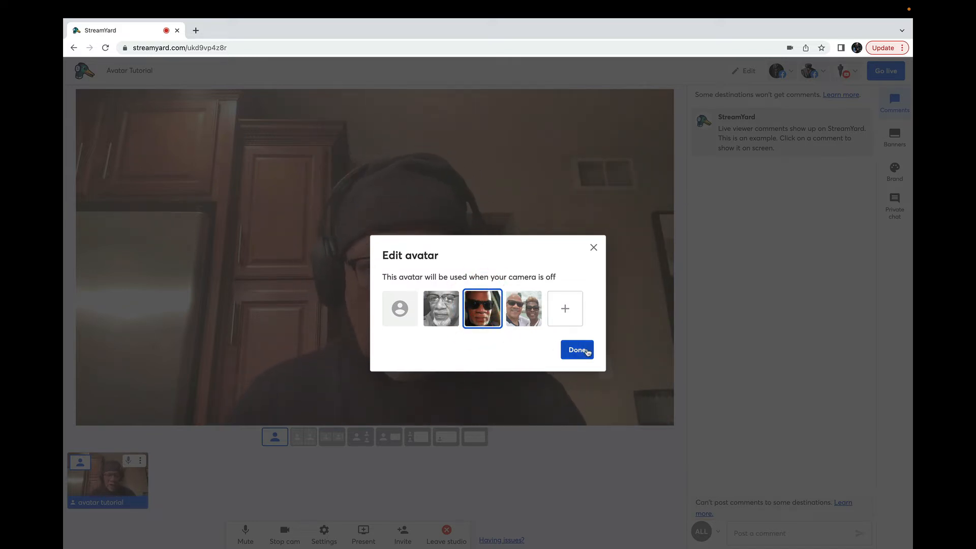
click(577, 348)
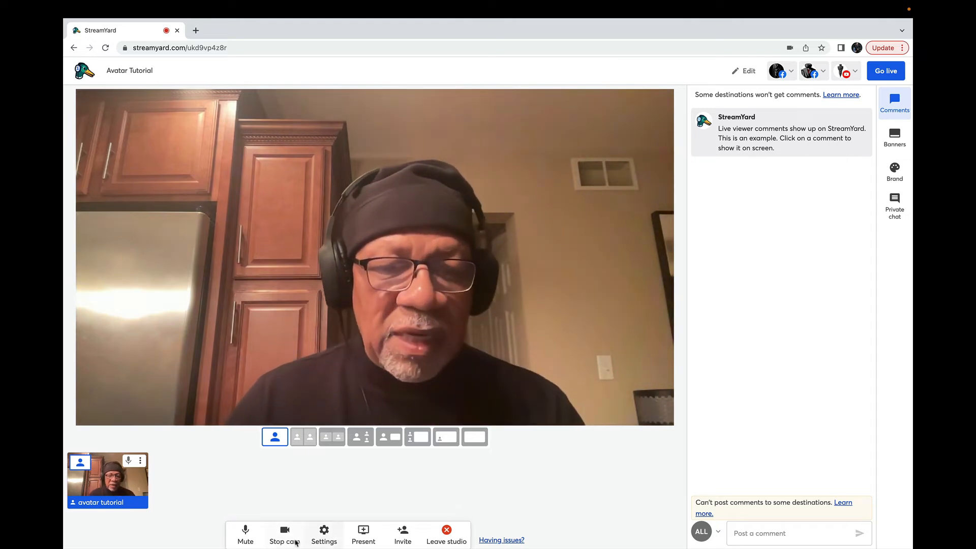
click(283, 534)
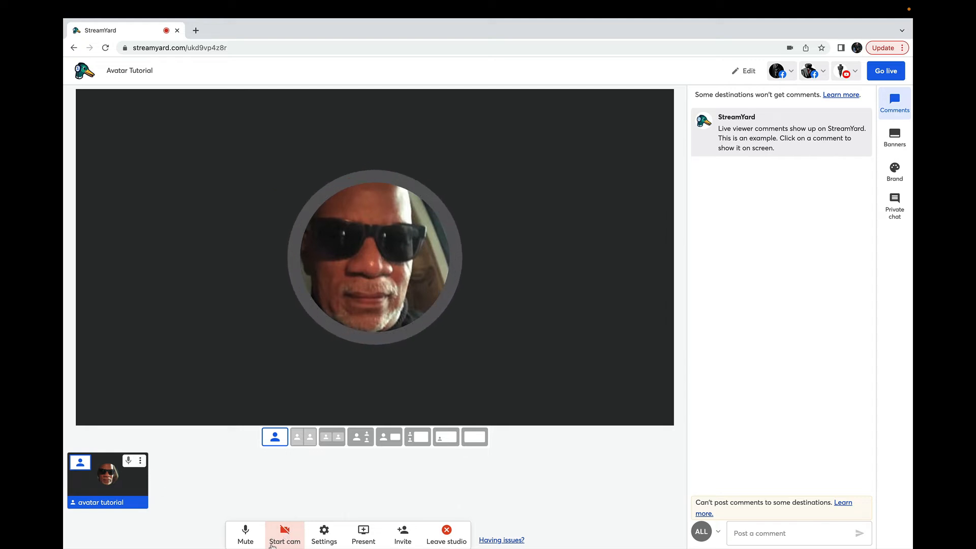
mouse_move(284, 534)
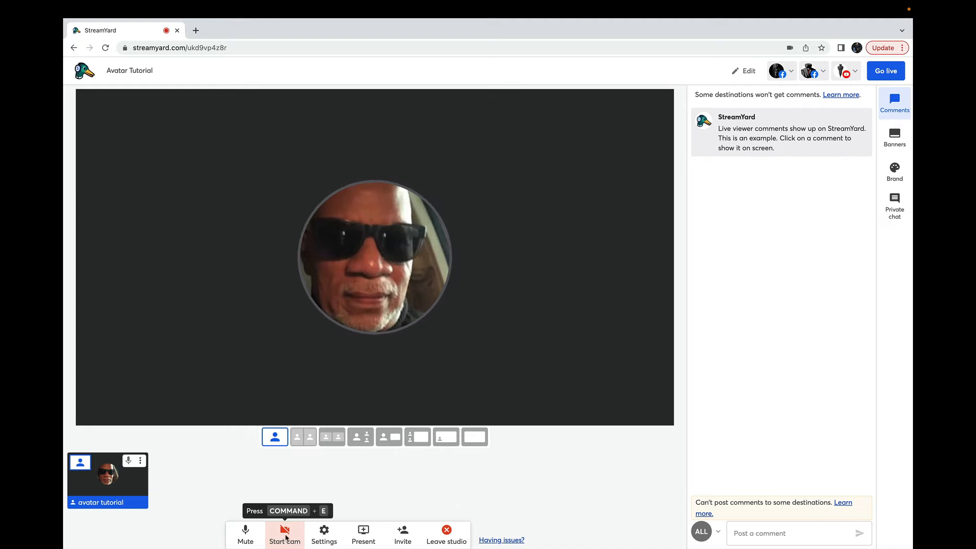
click(284, 534)
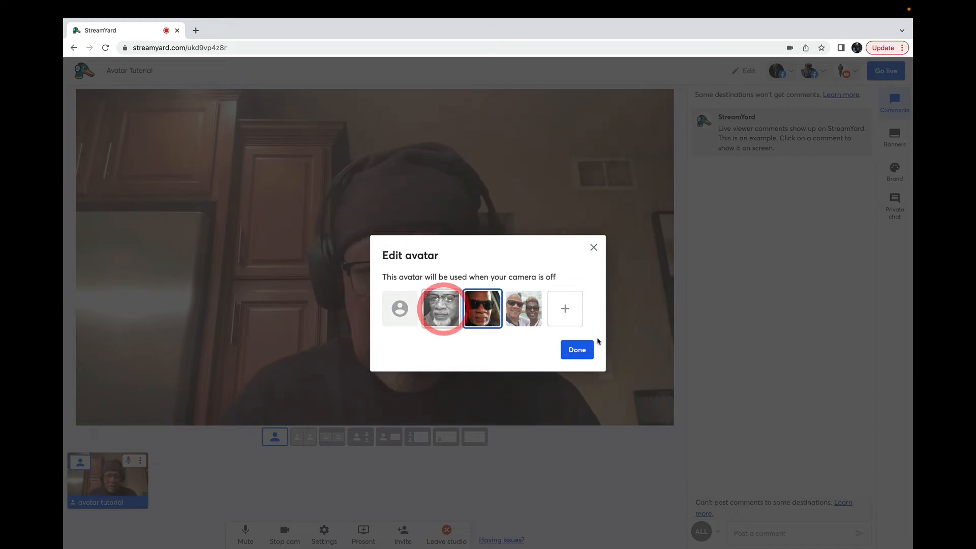
Confirm the black-and-white portrait avatar, preview it with camera off, then restore the camera
click(576, 349)
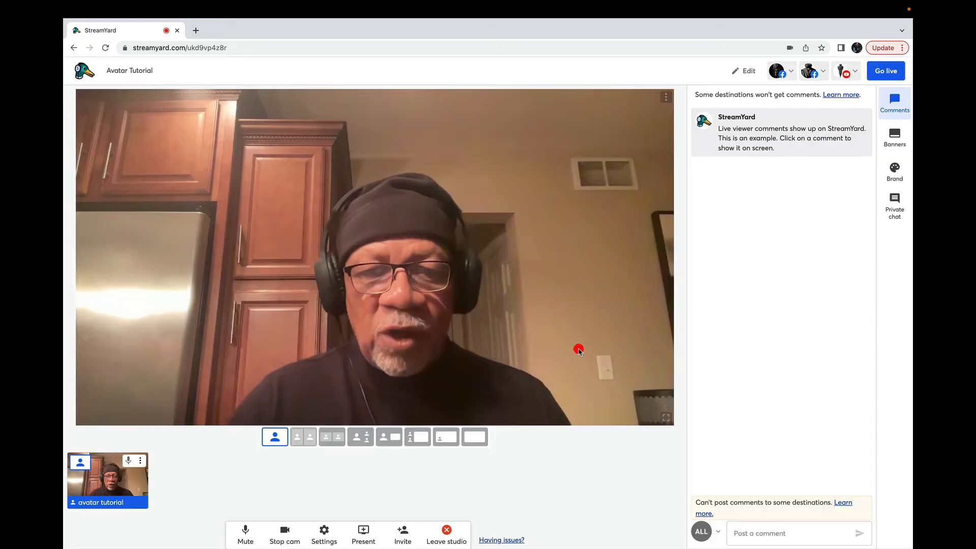
click(285, 533)
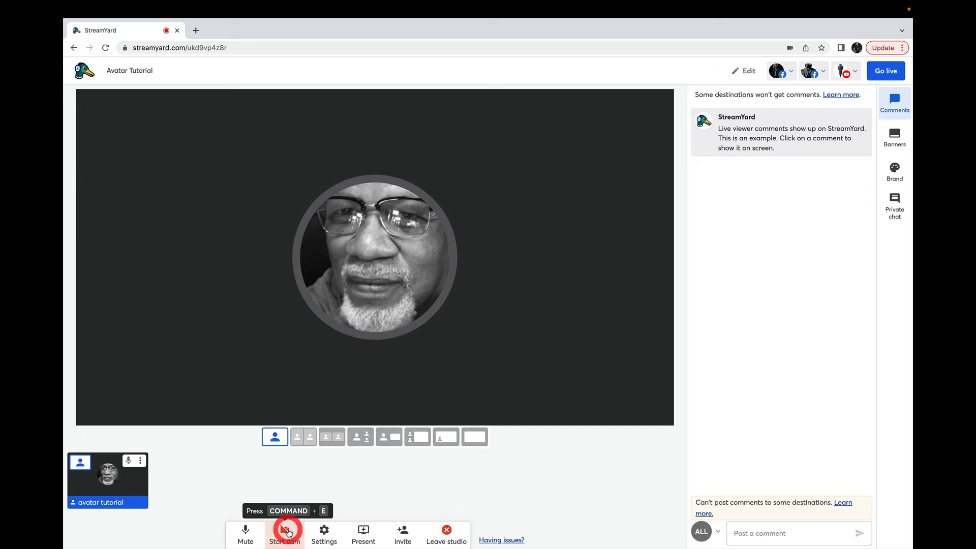
click(284, 532)
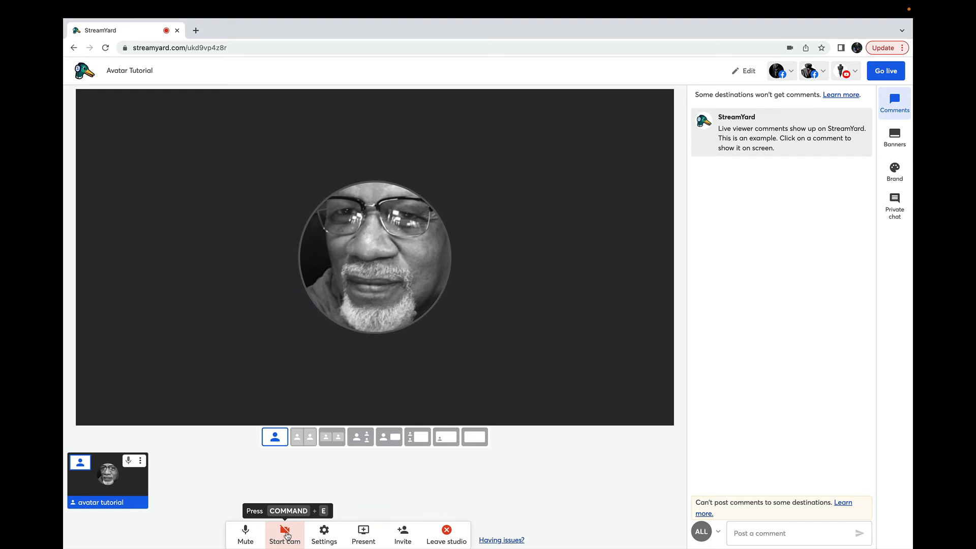
click(285, 535)
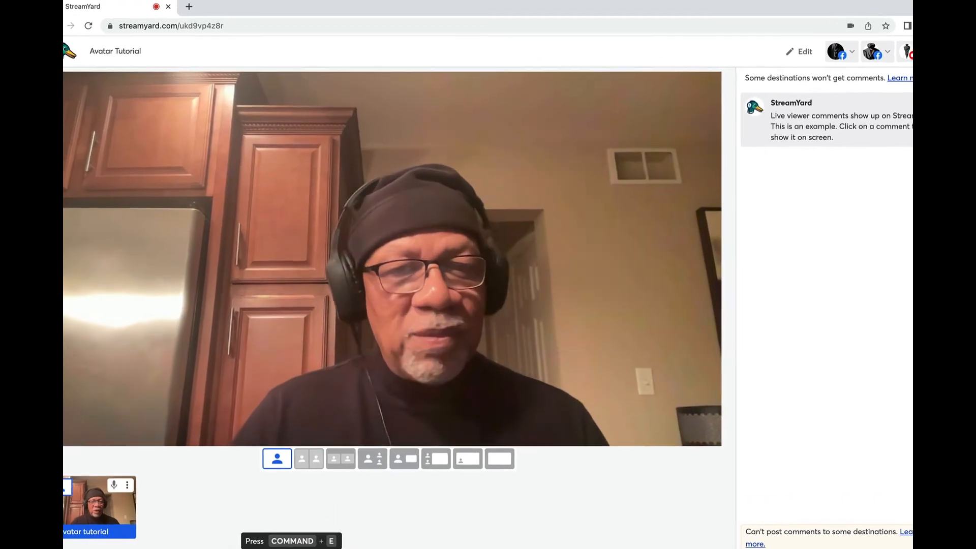